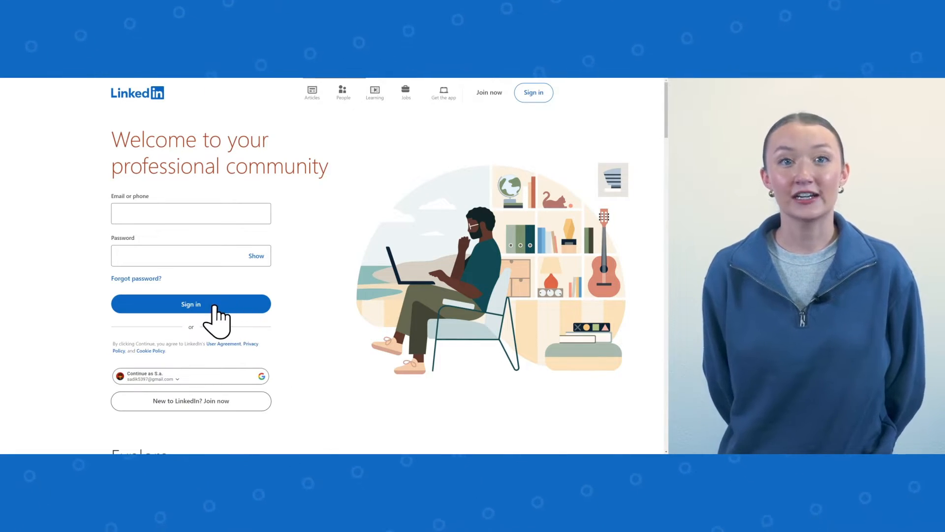
- Sign in and reach Settings & Privacy from the Me menu
{"action": "left_click", "coordinate": [191, 304]}
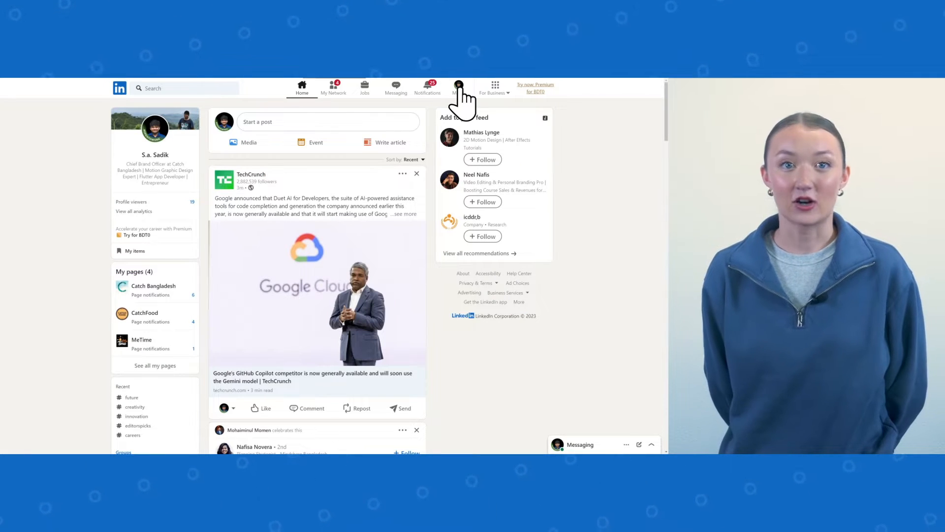
{"action": "left_click", "coordinate": [459, 86]}
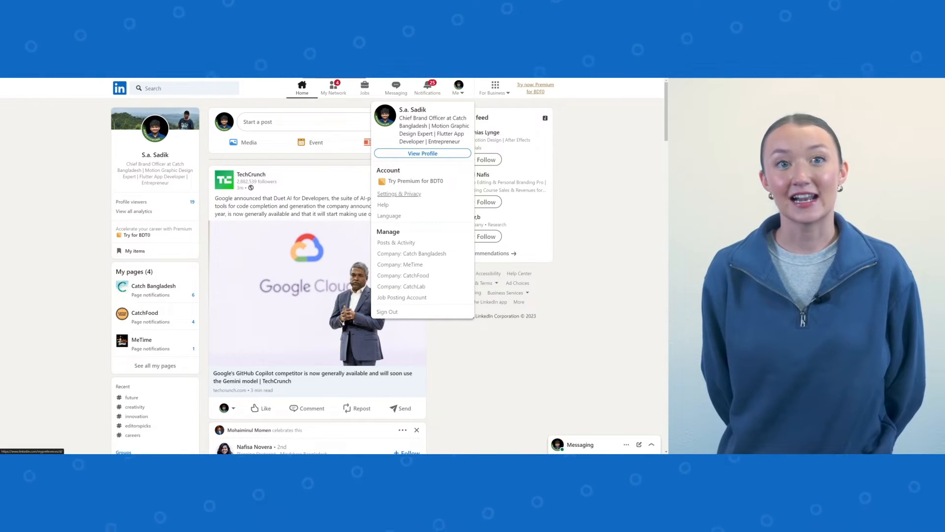
{"action": "left_click", "coordinate": [398, 193]}
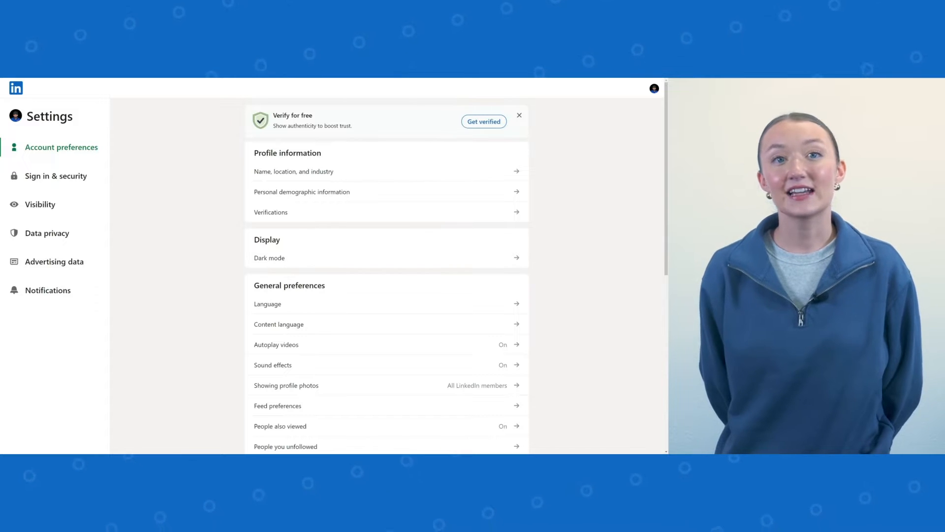
- Reach Account management and open Merging LinkedIn Accounts
{"action": "scroll", "scroll_direction": "down", "scroll_amount": 3}
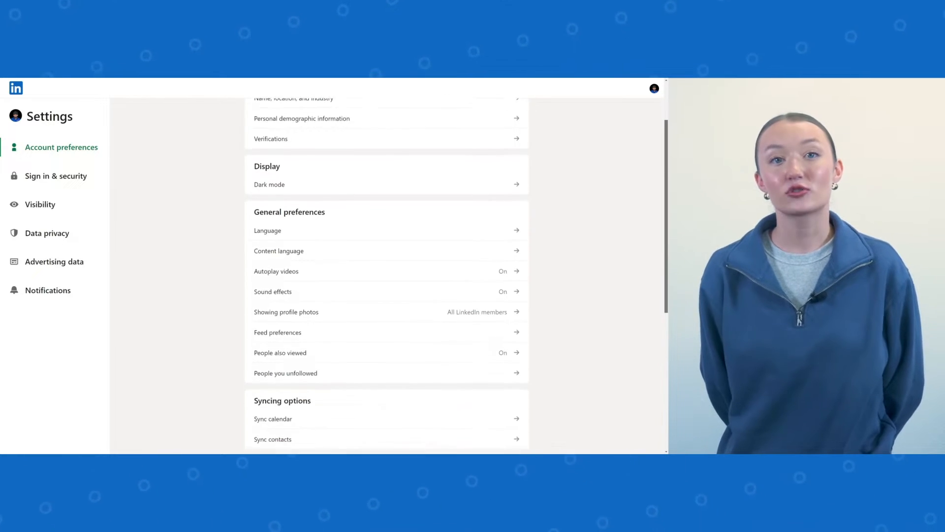
{"action": "scroll", "scroll_direction": "down", "scroll_amount": 3}
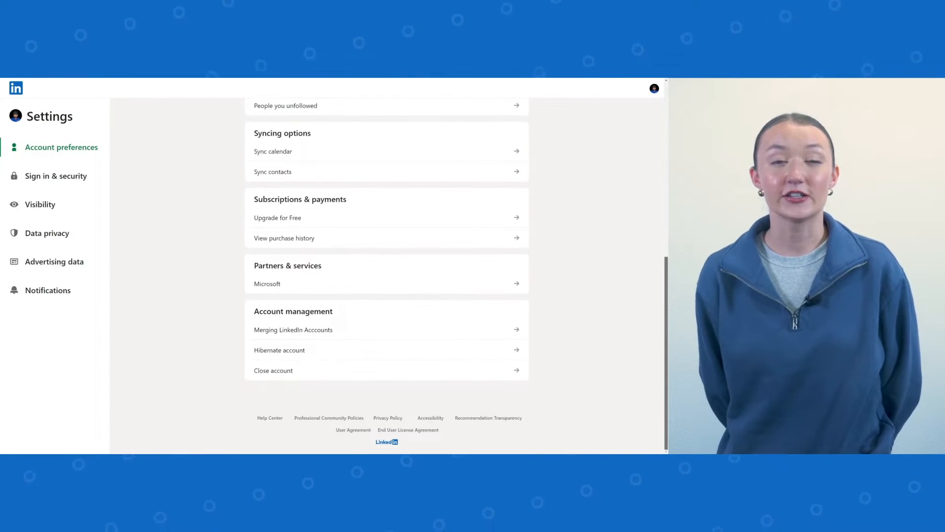
{"action": "mouse_move", "coordinate": [337, 346]}
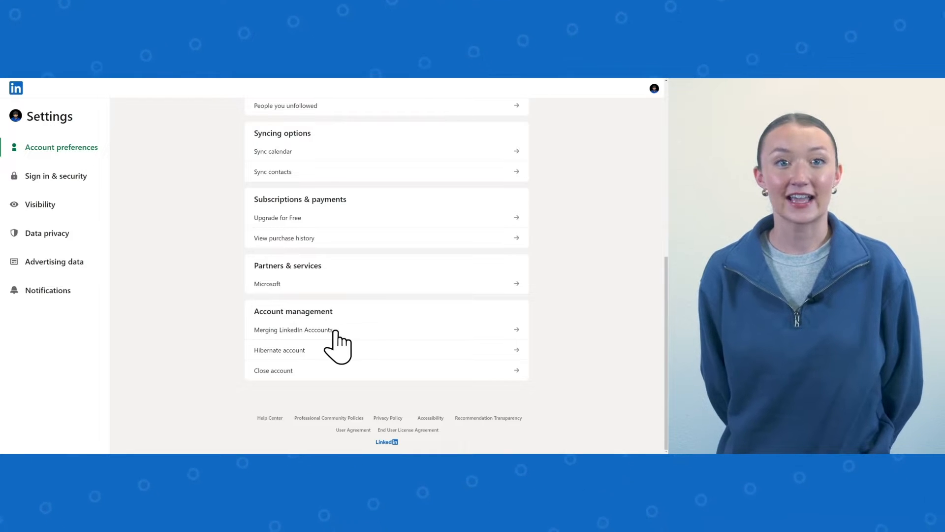
{"action": "left_click", "coordinate": [294, 329]}
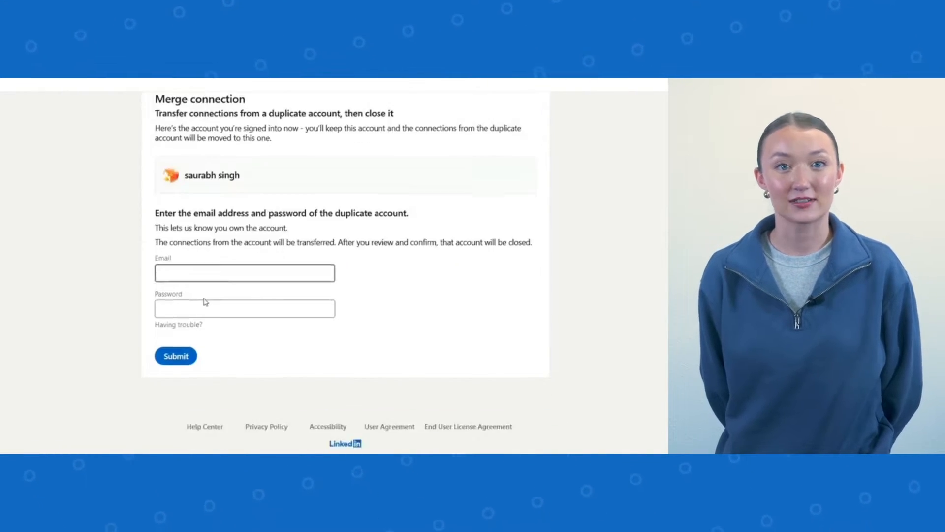
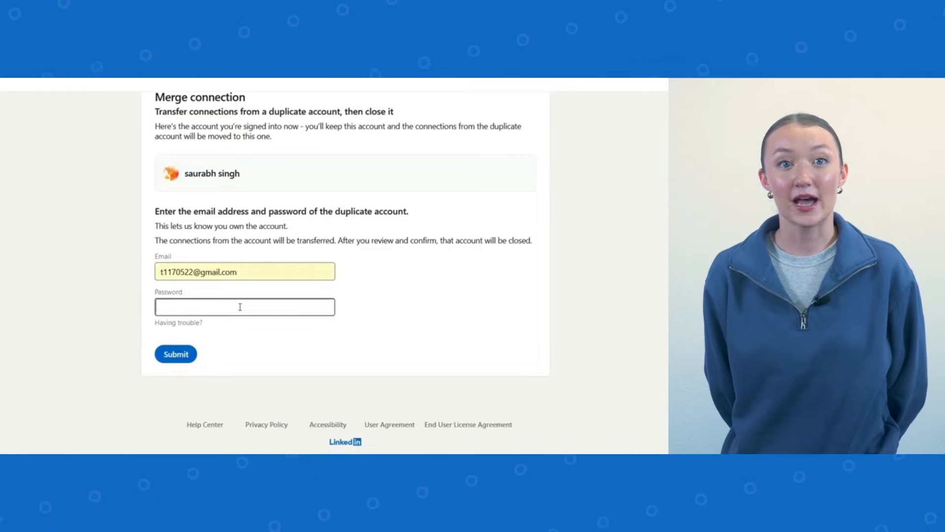
{"action": "left_click", "coordinate": [175, 354]}
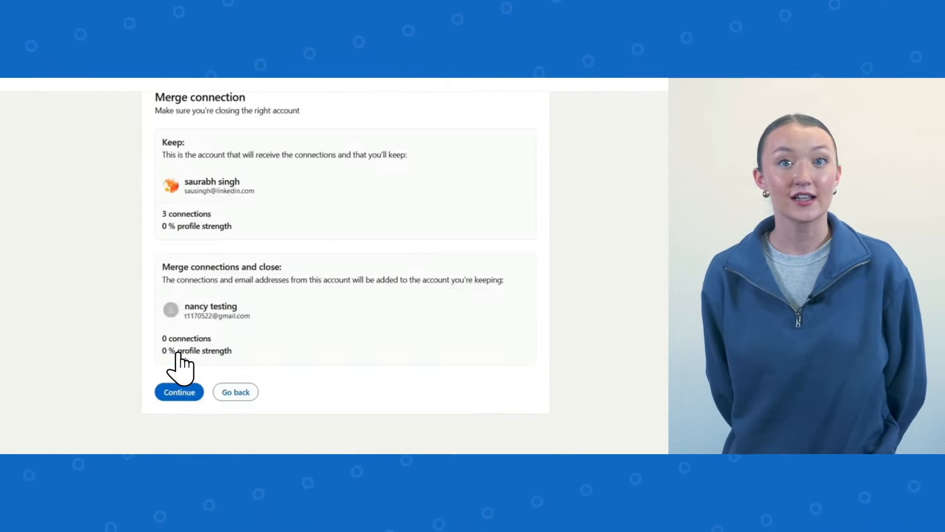
{"action": "left_click", "coordinate": [179, 392]}
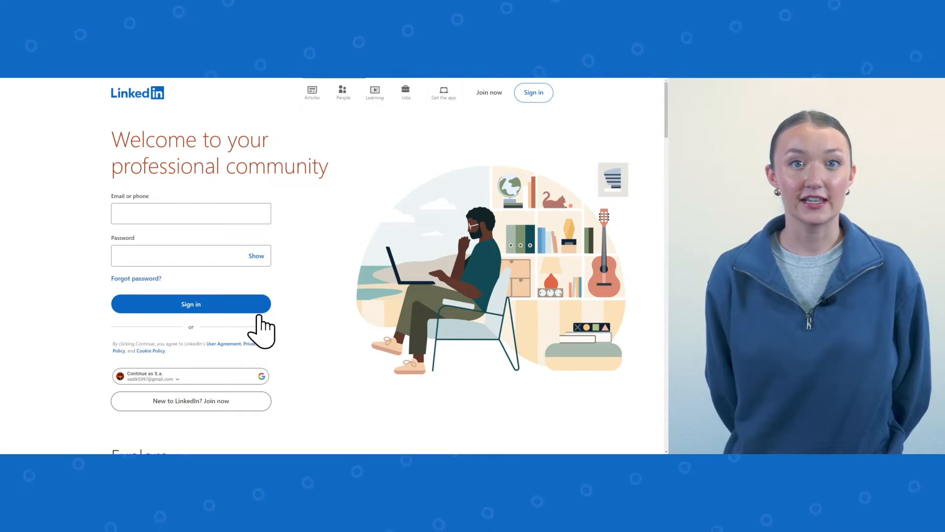
- Sign back in and return to Settings & Privacy via the Me menu
{"action": "left_click", "coordinate": [190, 376]}
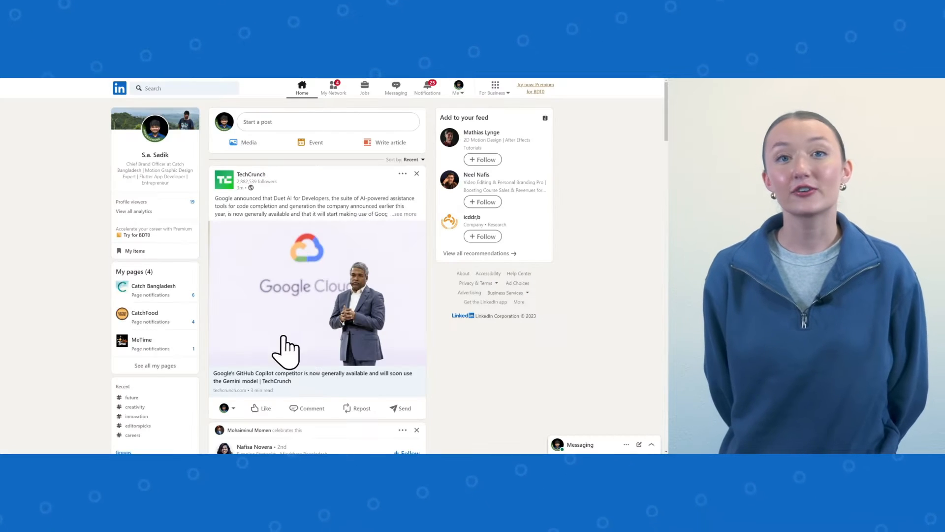
{"action": "left_click", "coordinate": [456, 87]}
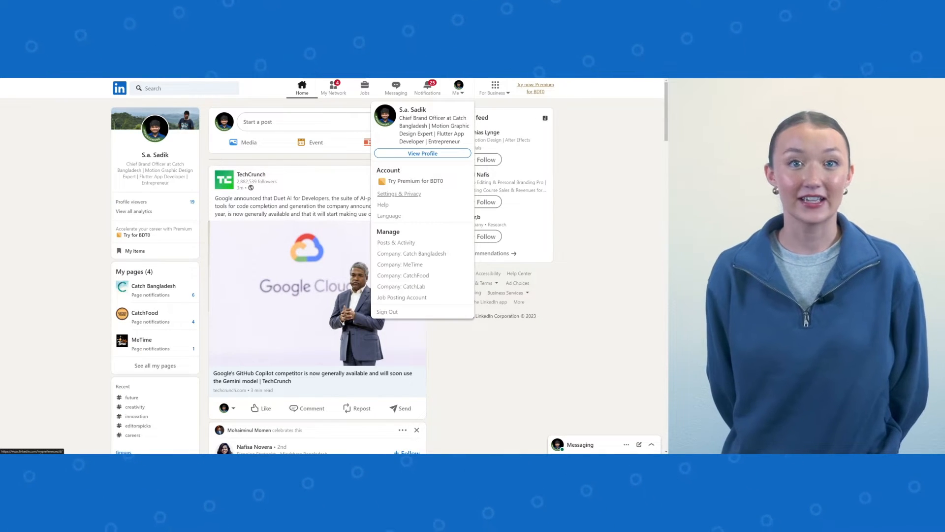
{"action": "left_click", "coordinate": [400, 193]}
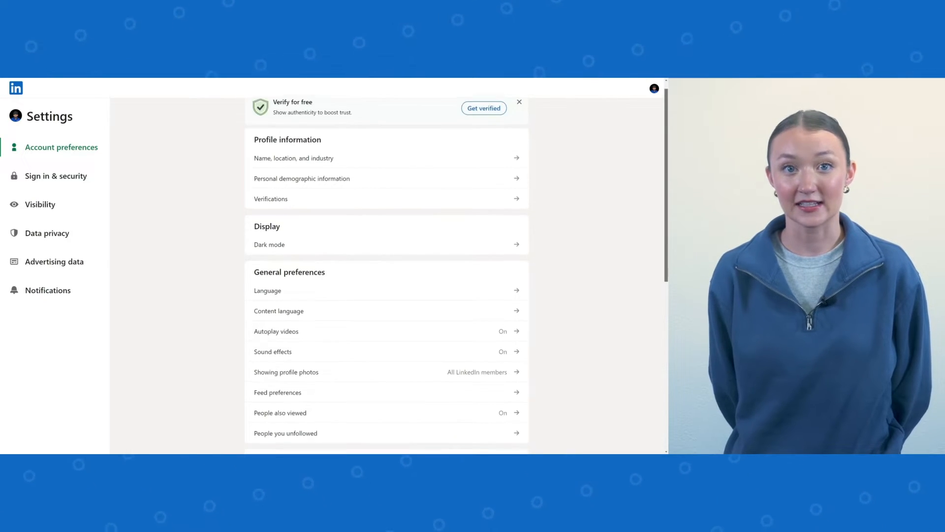
{"action": "scroll", "scroll_direction": "down", "scroll_amount": 3}
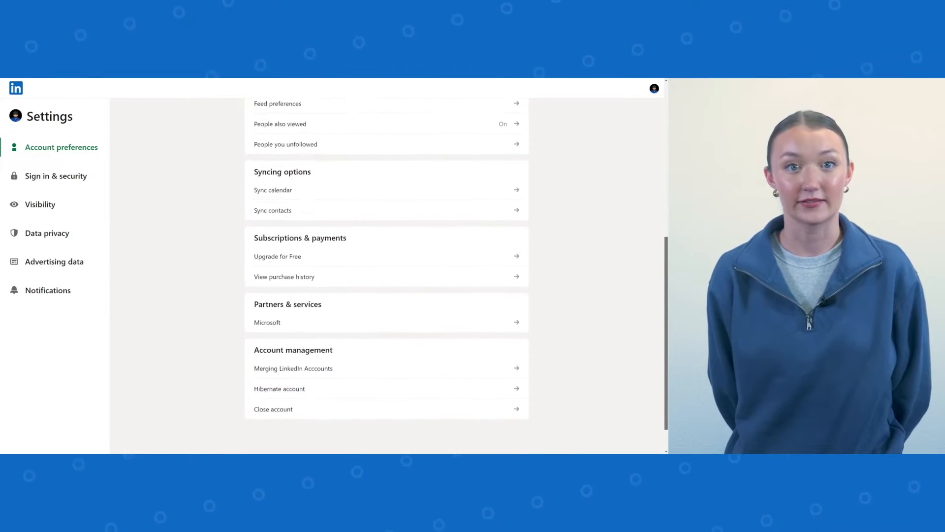
{"action": "scroll", "scroll_direction": "down", "scroll_amount": 3}
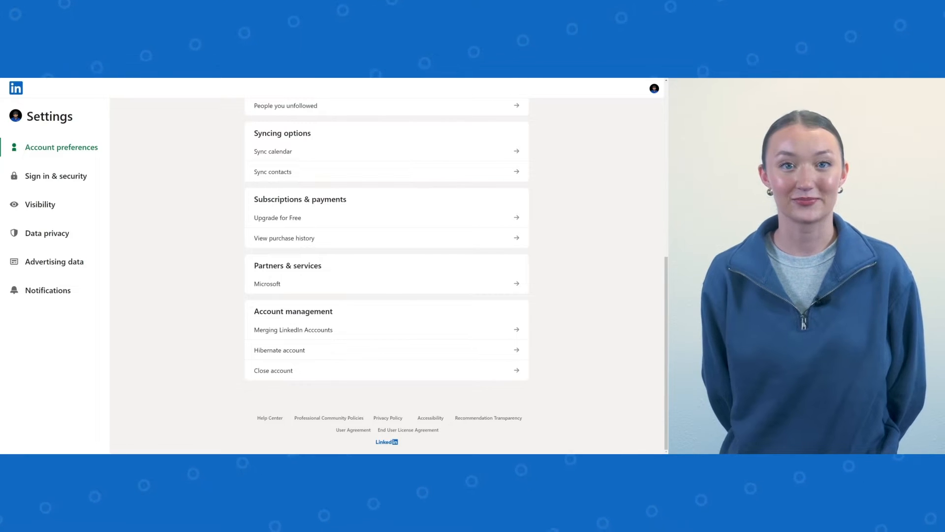
{"action": "left_click", "coordinate": [273, 370]}
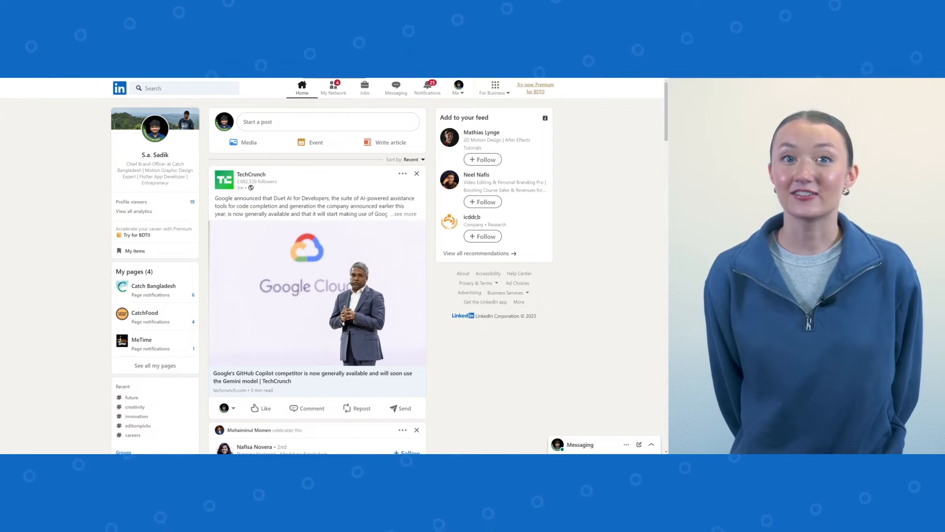
{"action": "left_click", "coordinate": [457, 88]}
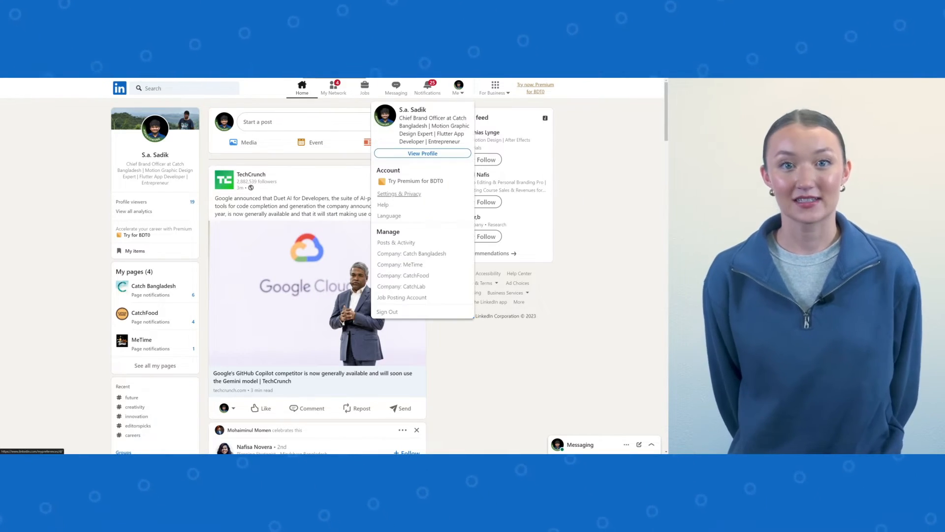
{"action": "left_click", "coordinate": [400, 193]}
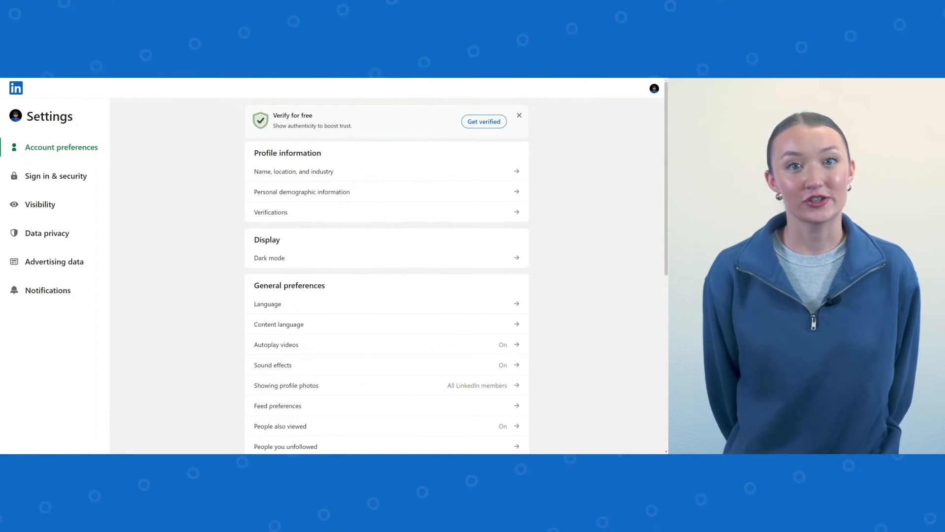
- Review Account management once more, then go back to the home feed
{"action": "scroll", "scroll_direction": "down", "scroll_amount": 3}
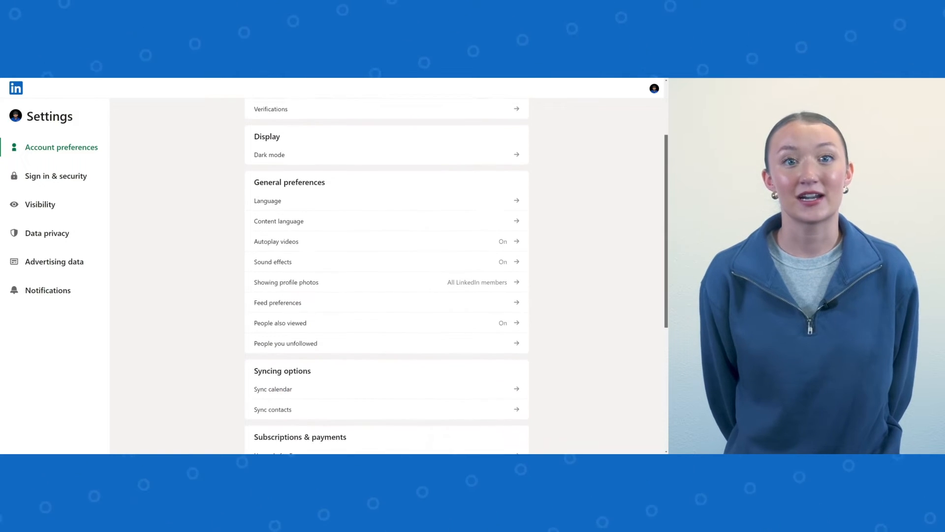
{"action": "scroll", "scroll_direction": "down", "scroll_amount": 3}
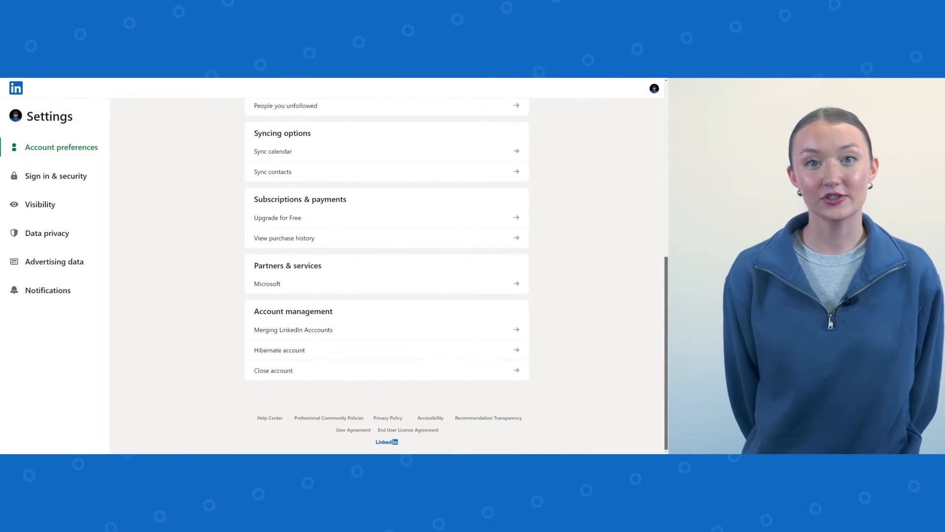
{"action": "left_click", "coordinate": [56, 175]}
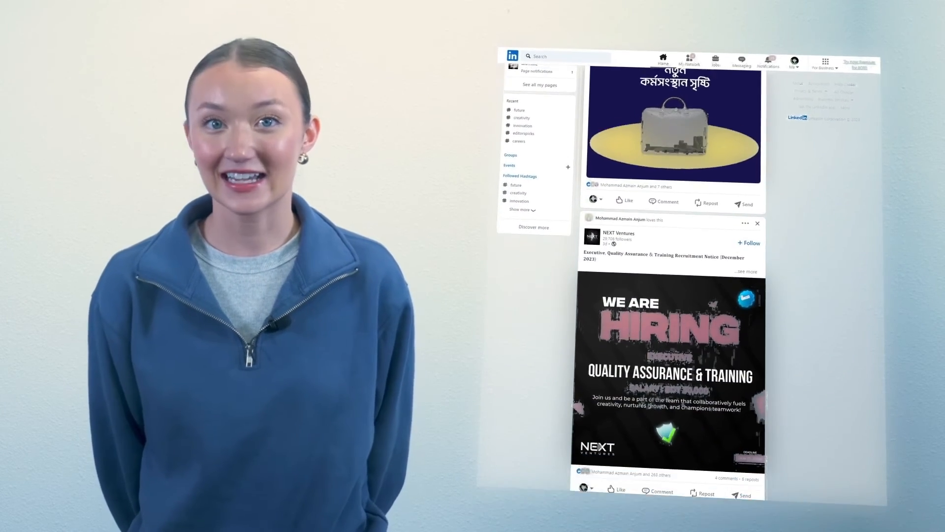
{"action": "scroll", "scroll_direction": "down", "scroll_amount": 3}
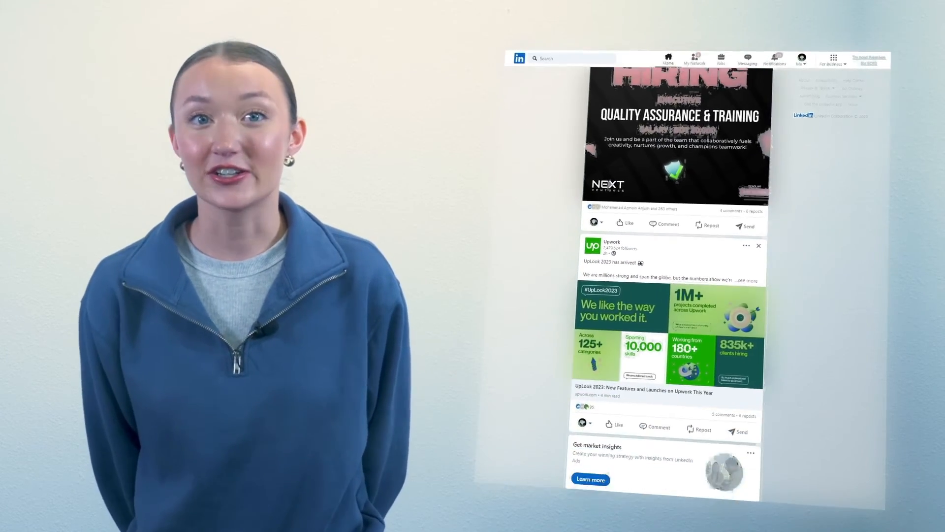
{"action": "scroll", "scroll_direction": "down", "scroll_amount": 3}
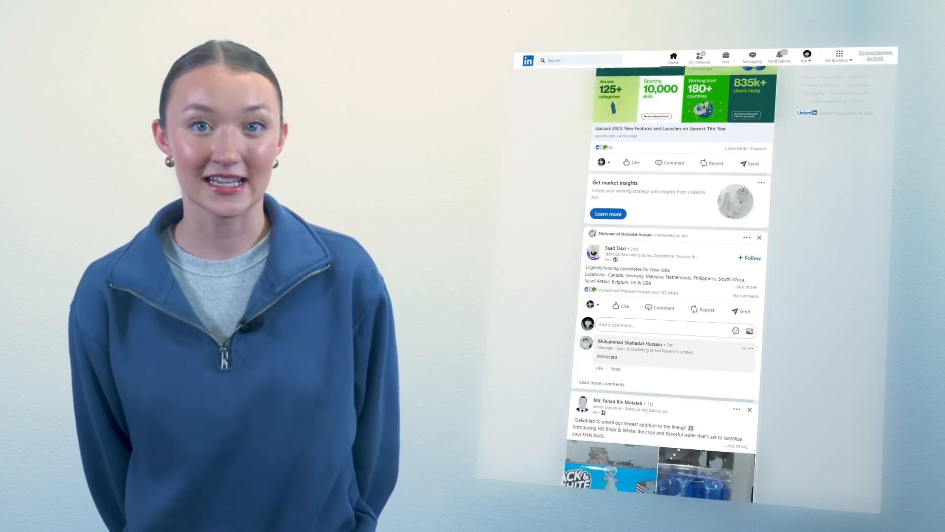
{"action": "scroll", "scroll_direction": "down", "scroll_amount": 3}
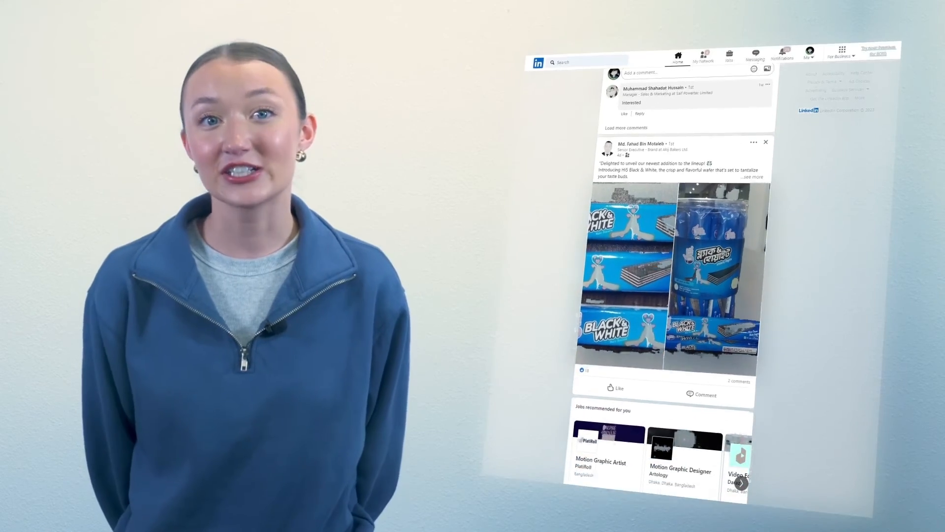
{"action": "scroll", "scroll_direction": "down", "scroll_amount": 3}
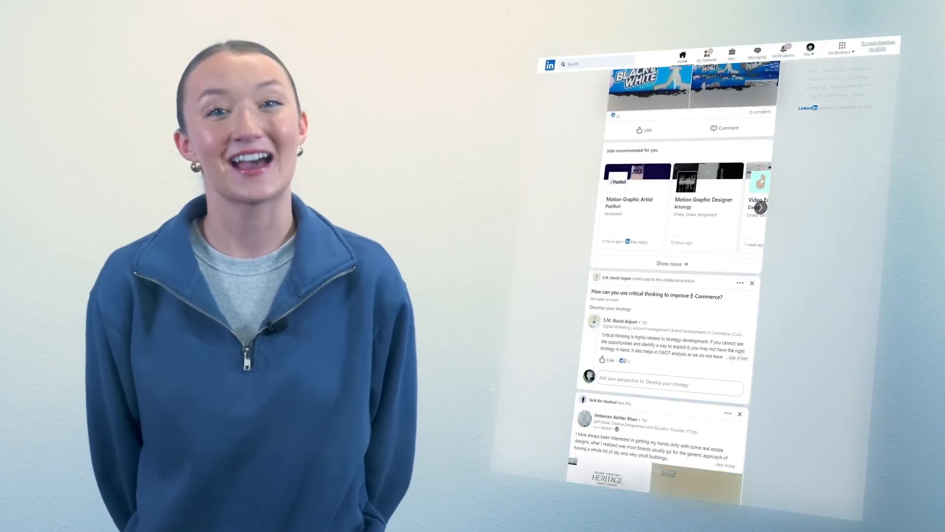